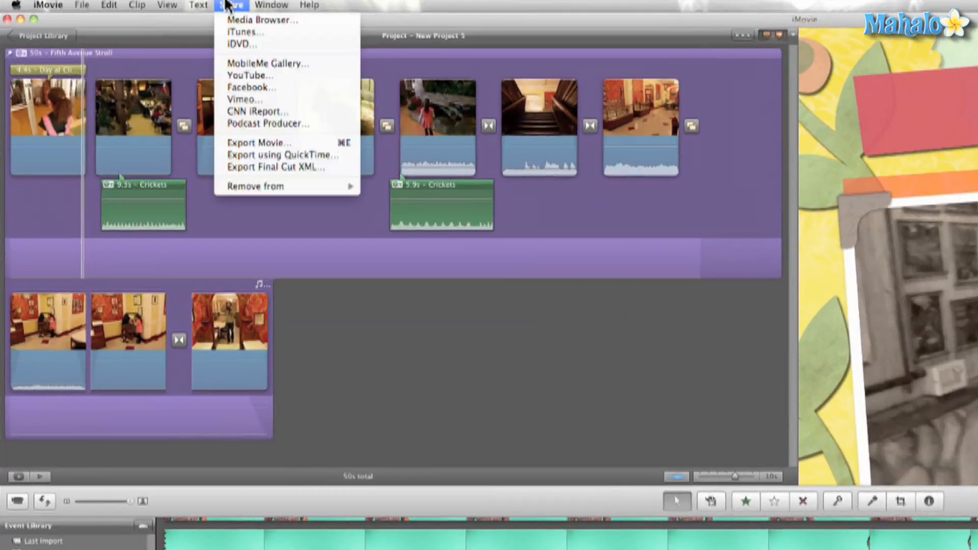
mouse_move(268, 142)
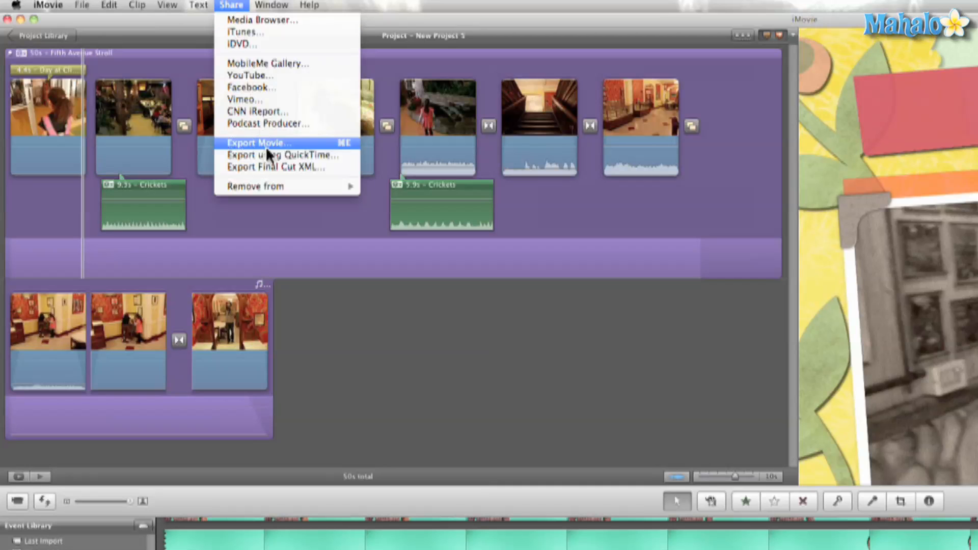
- Try the mobile, medium and large movie export sizes, then dismiss the export settings
click(258, 142)
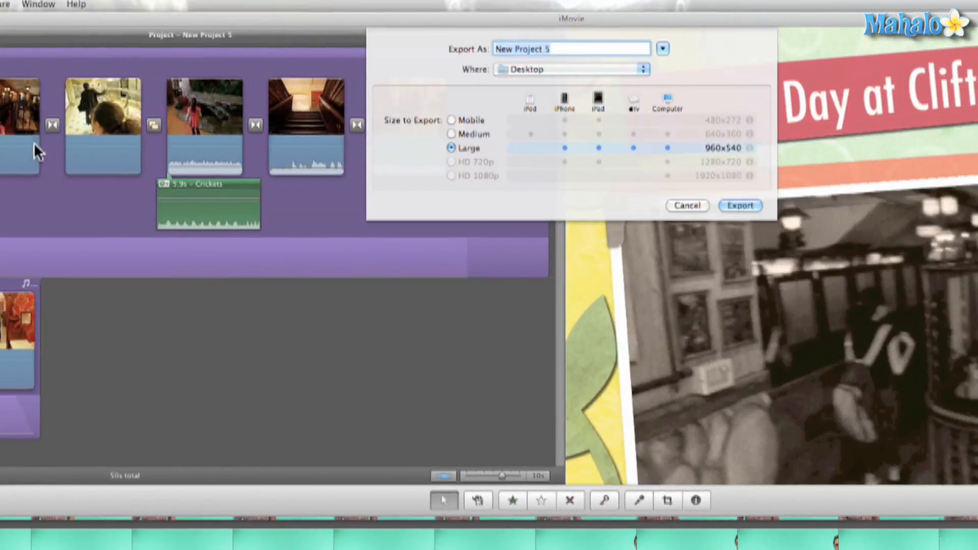
mouse_move(477, 117)
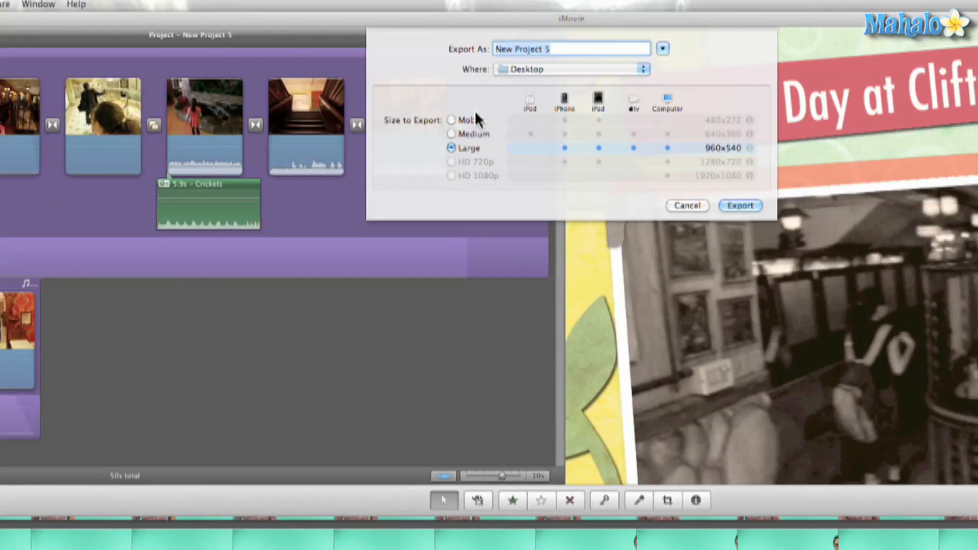
click(451, 119)
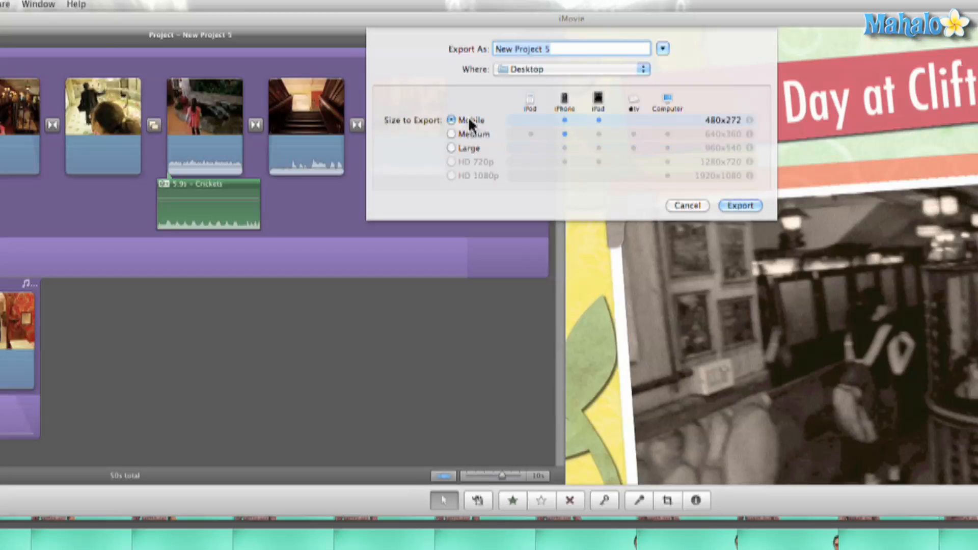
click(451, 134)
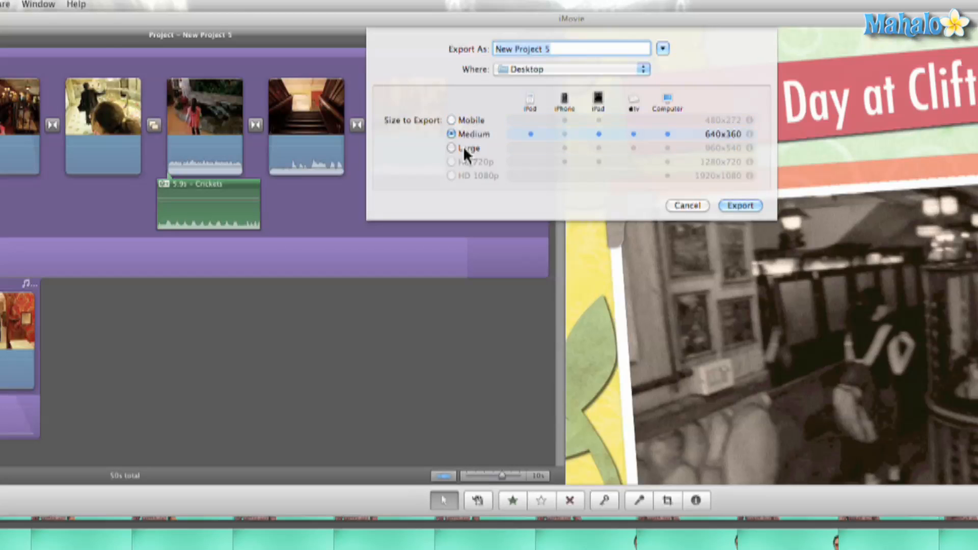
click(452, 147)
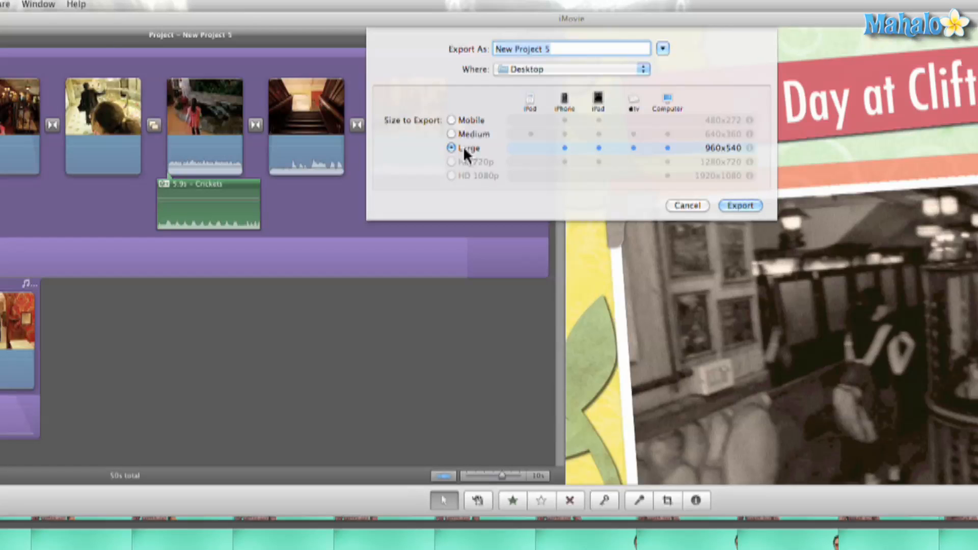
mouse_move(475, 172)
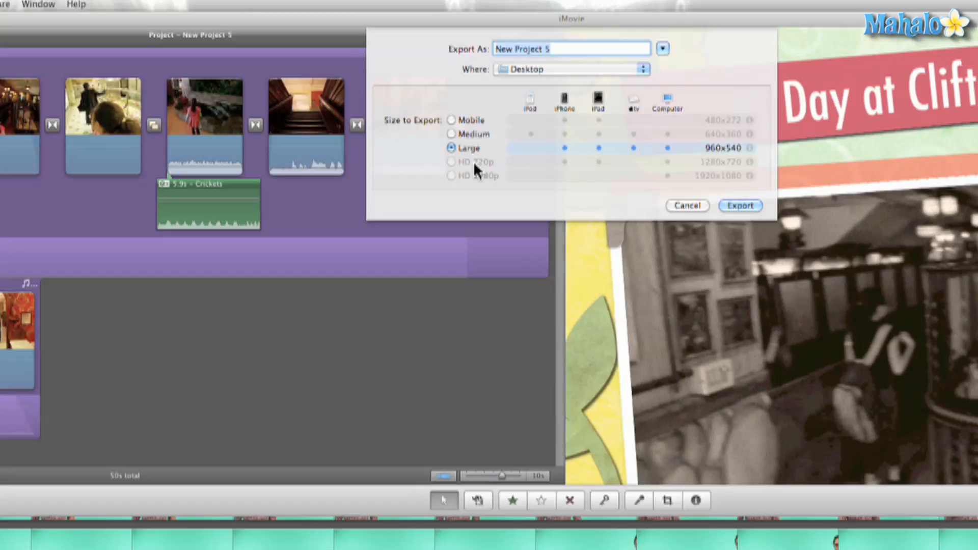
click(39, 5)
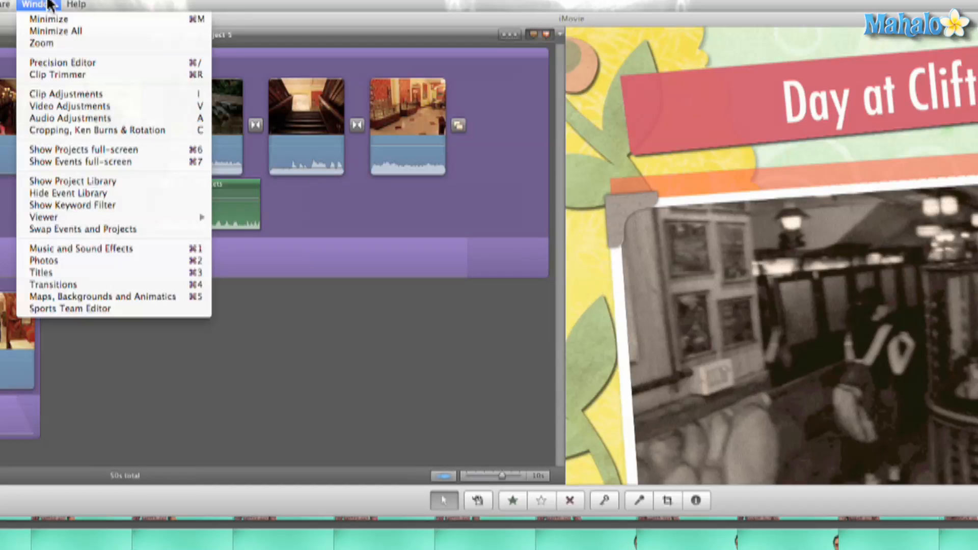
- Start a QuickTime export to MPEG-4 and confirm MP4 as the file format
click(115, 5)
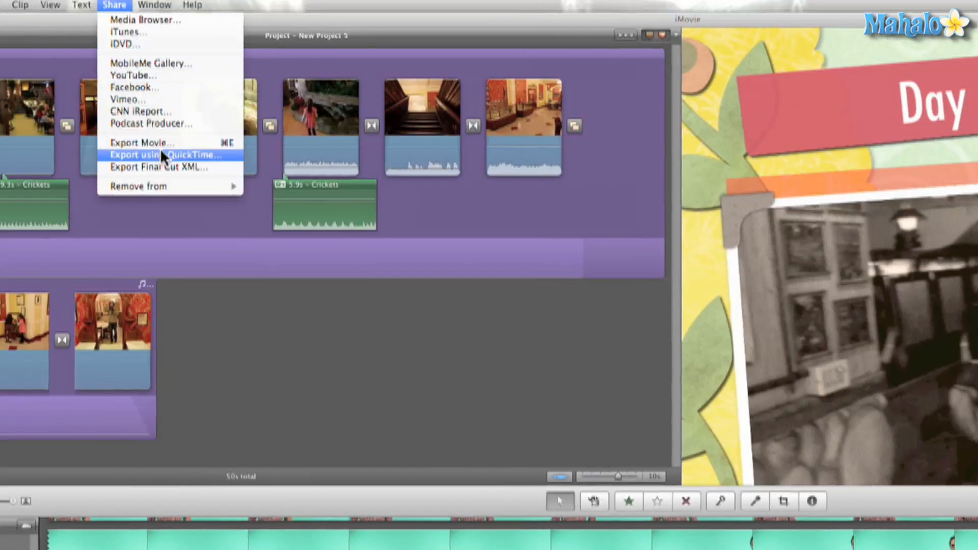
click(167, 155)
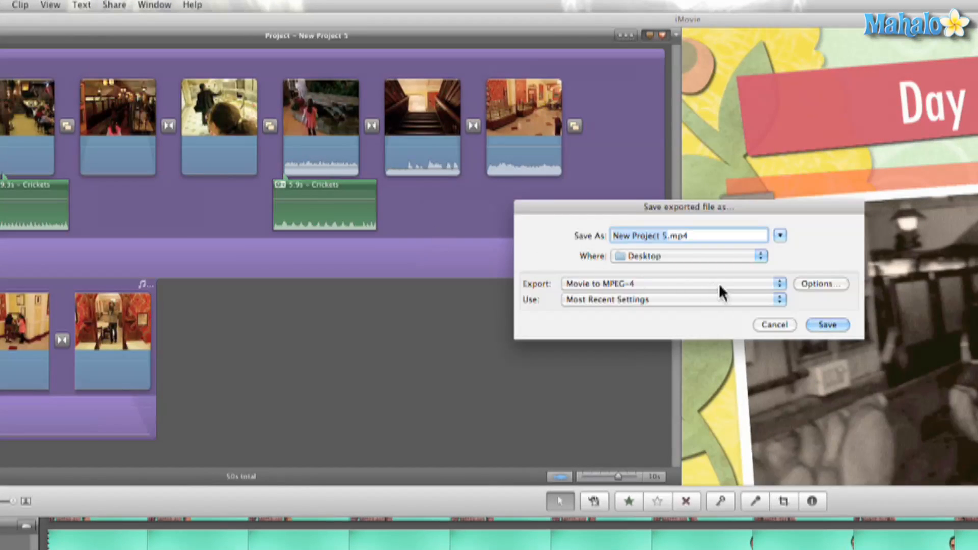
mouse_move(716, 294)
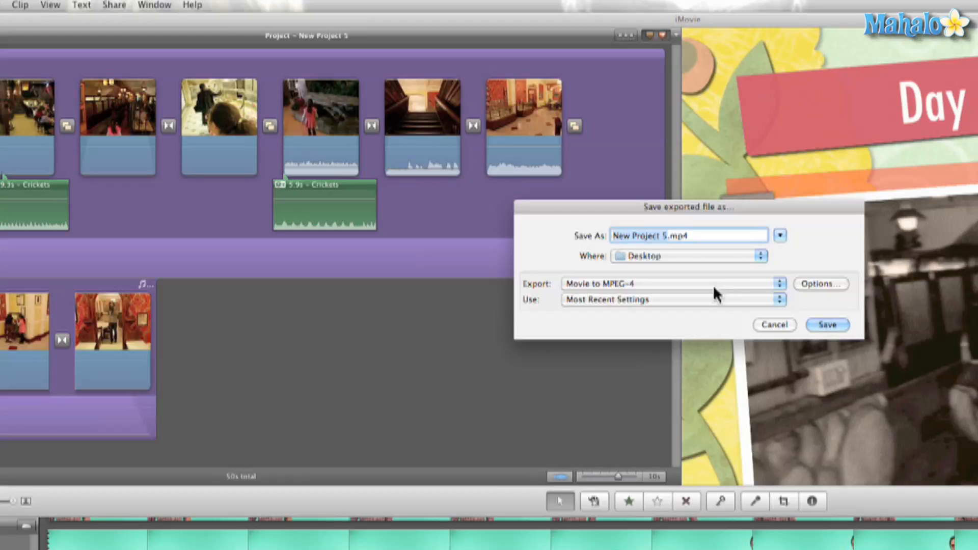
click(821, 283)
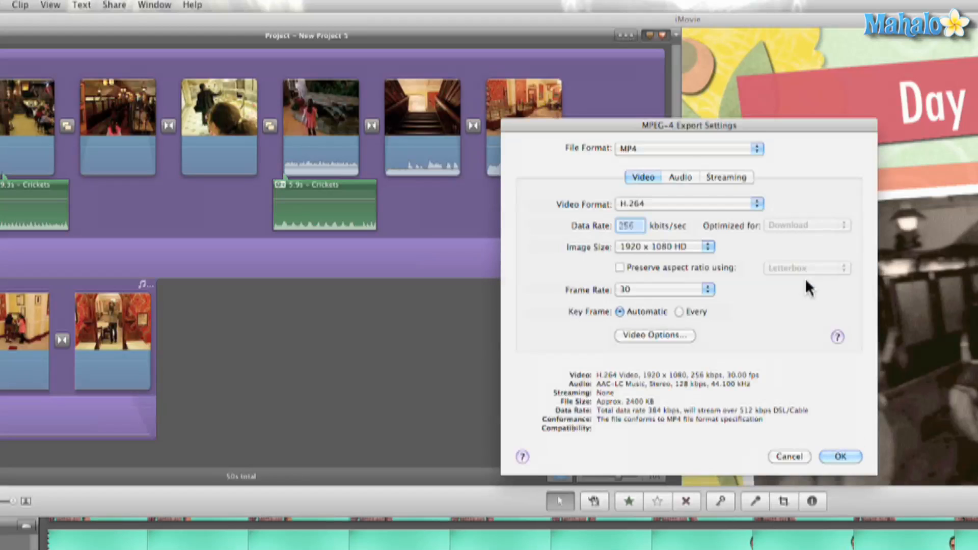
mouse_move(648, 160)
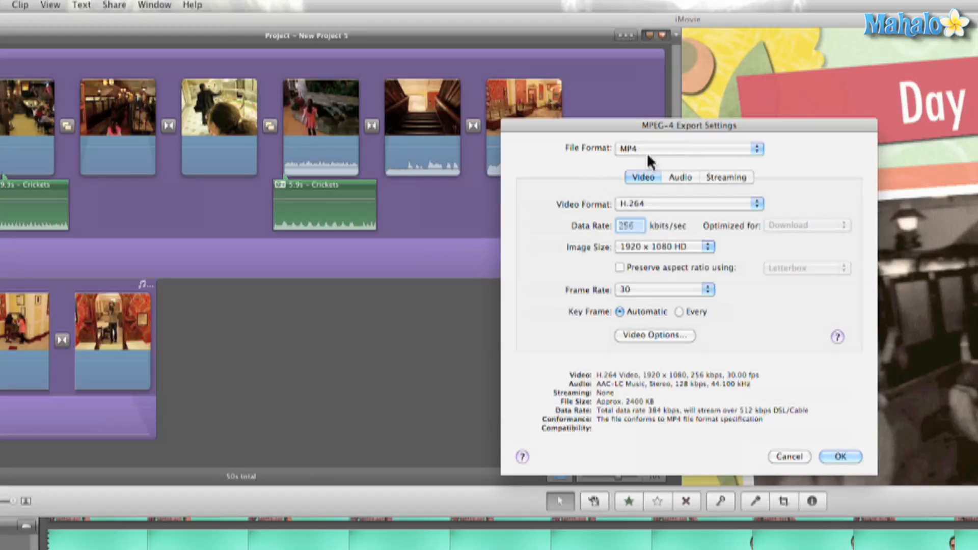
click(686, 203)
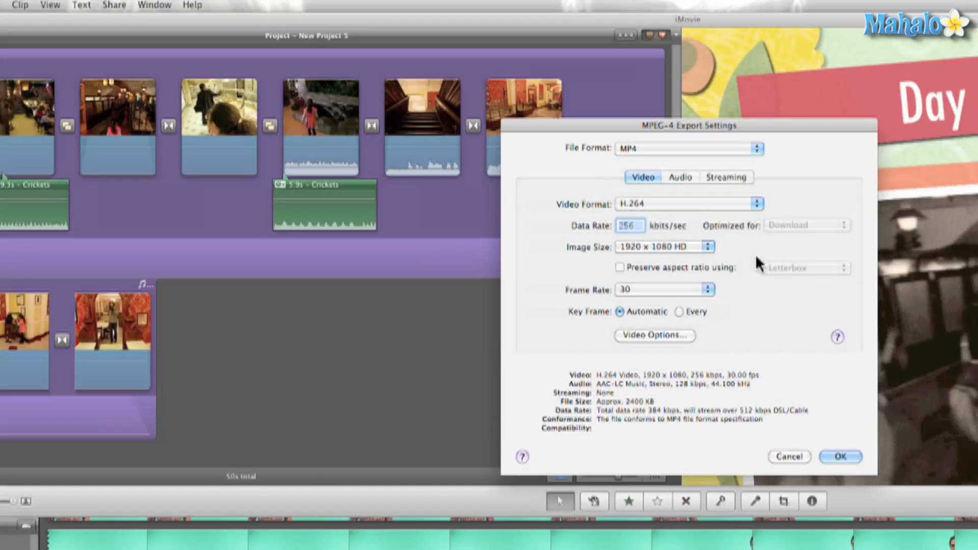
mouse_move(736, 246)
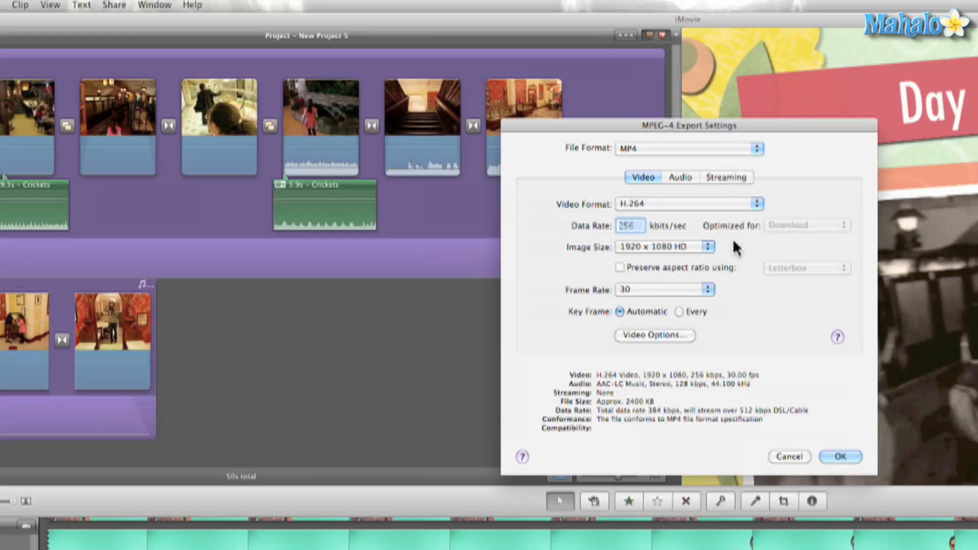
mouse_move(627, 258)
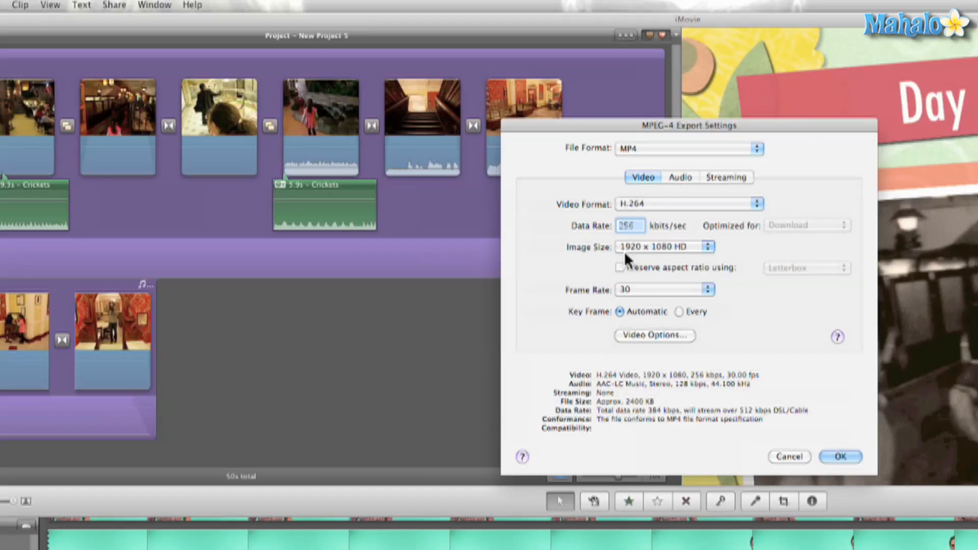
mouse_move(606, 256)
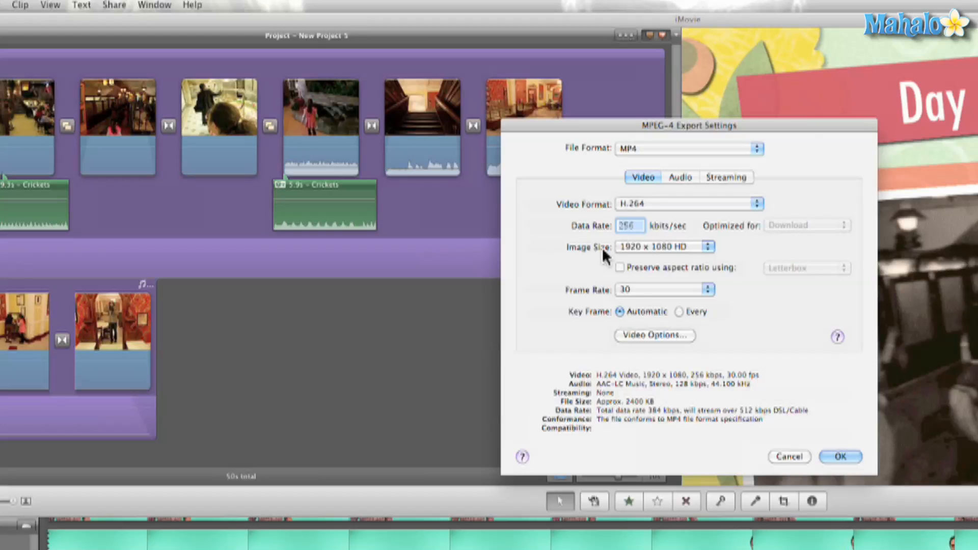
mouse_move(767, 274)
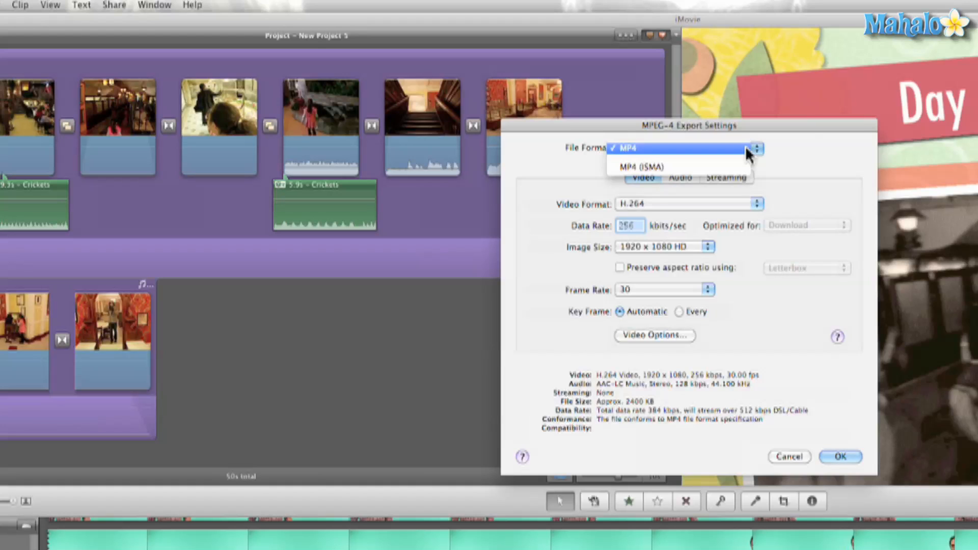
click(688, 203)
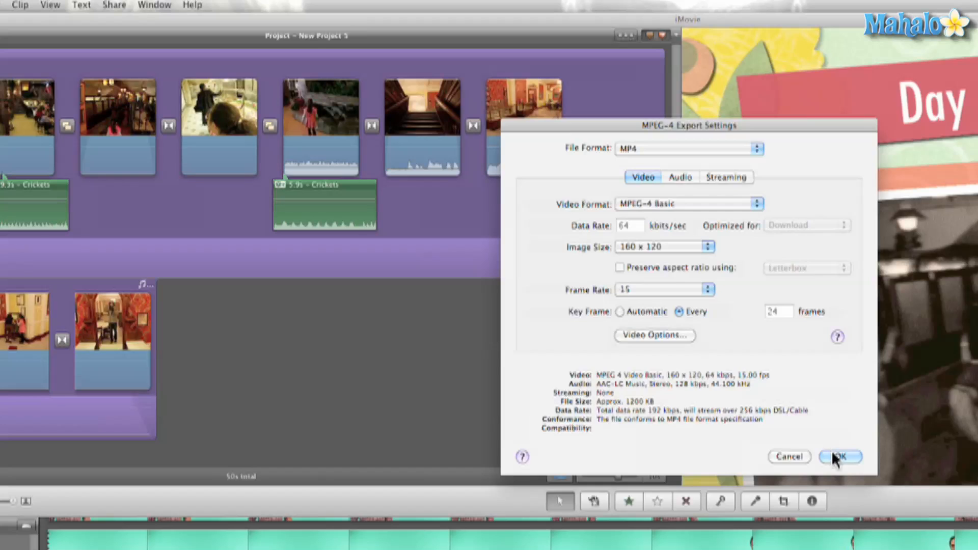
click(840, 456)
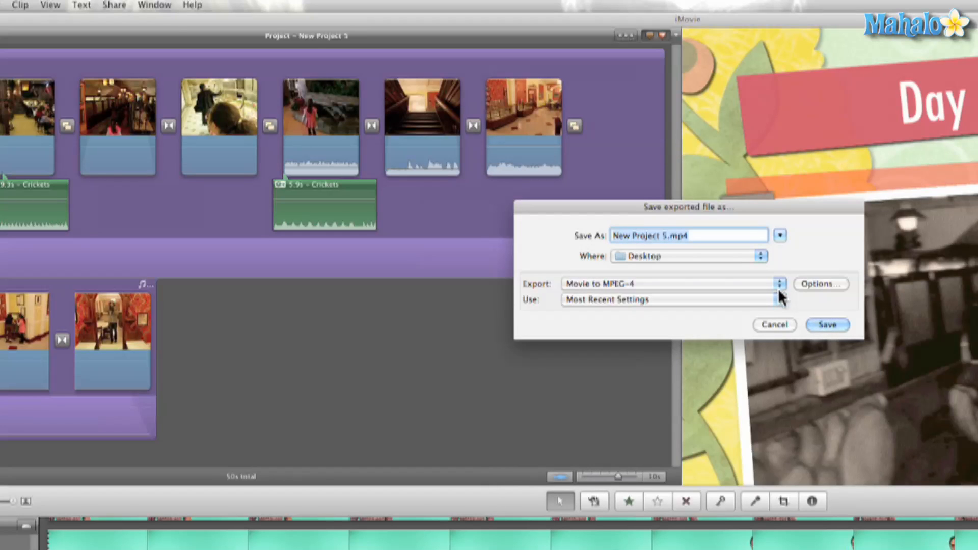
mouse_move(761, 289)
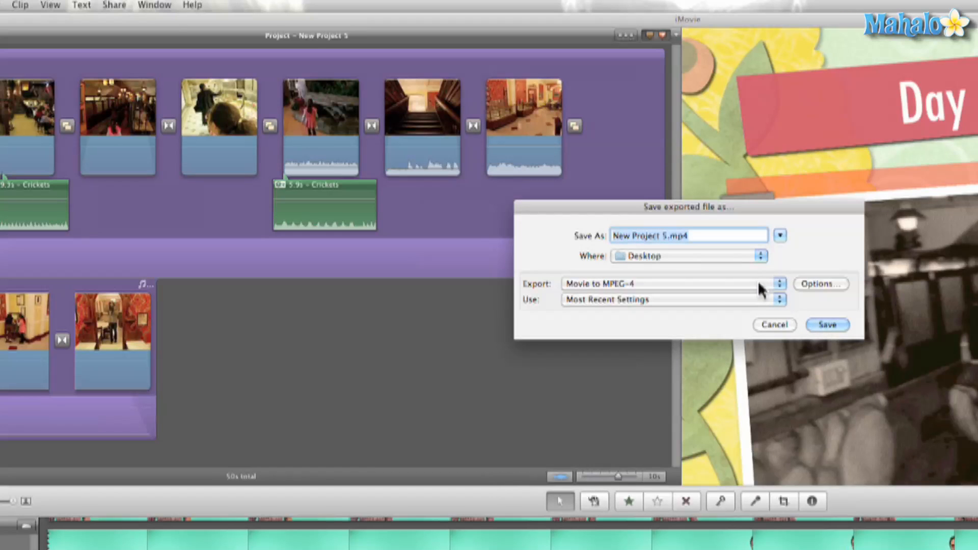
- Switch the export to QuickTime Movie, review its ProRes compression settings, then cancel the export
click(671, 284)
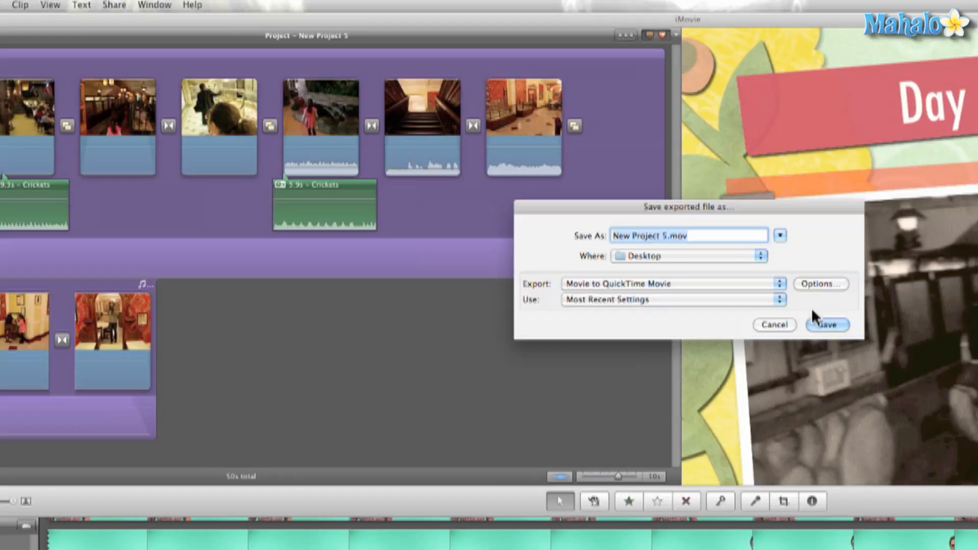
click(820, 283)
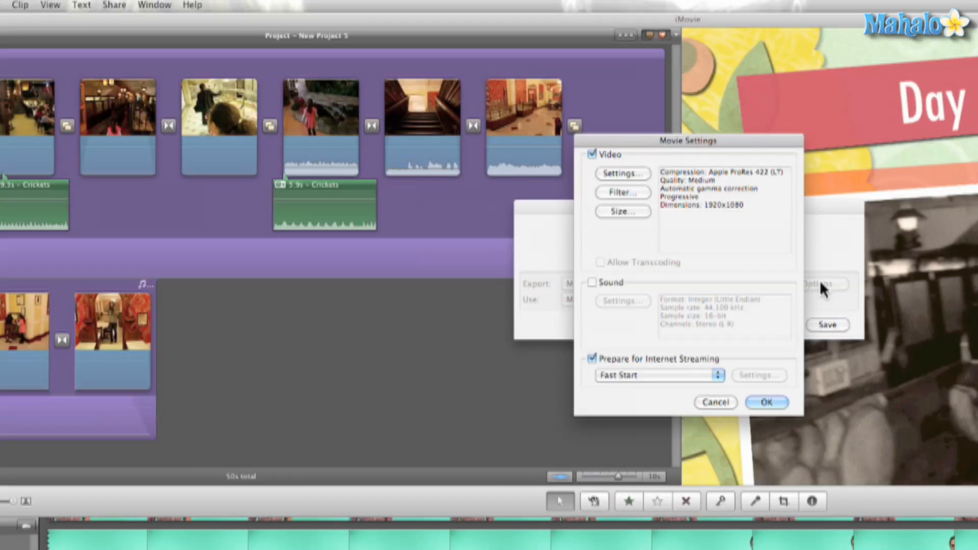
mouse_move(743, 248)
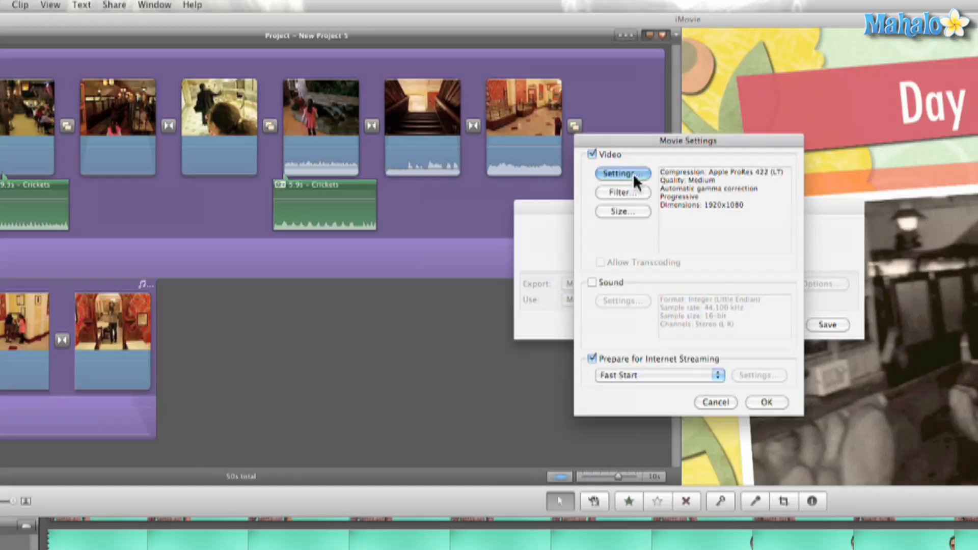
click(622, 173)
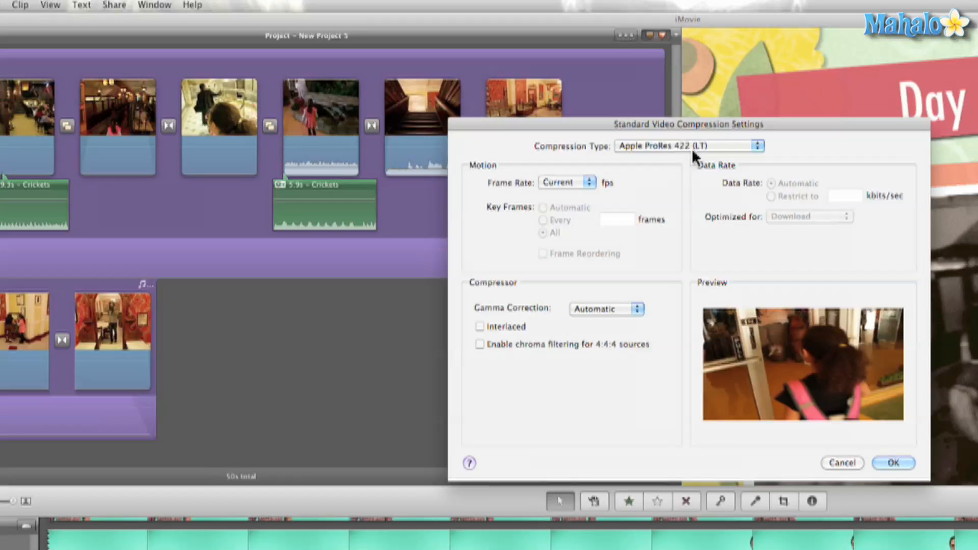
mouse_move(722, 261)
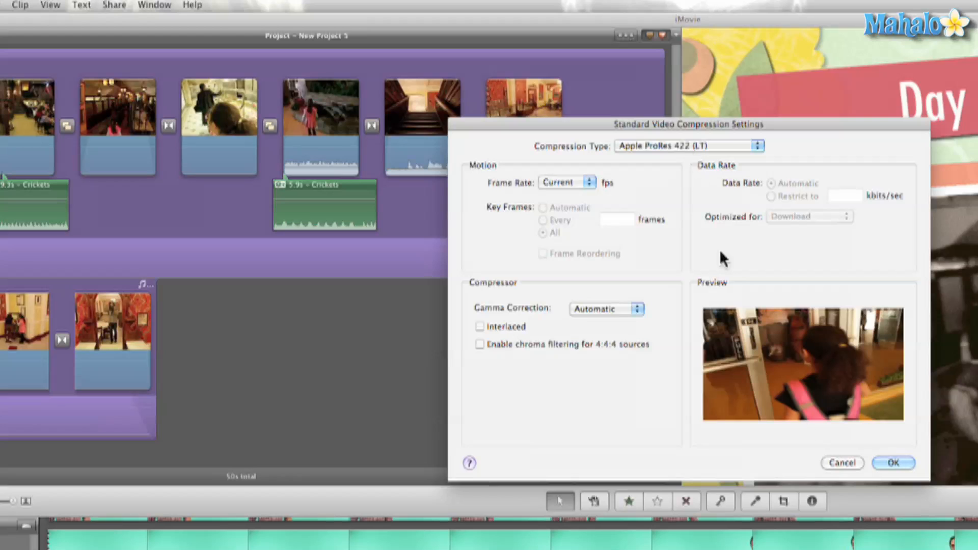
mouse_move(842, 463)
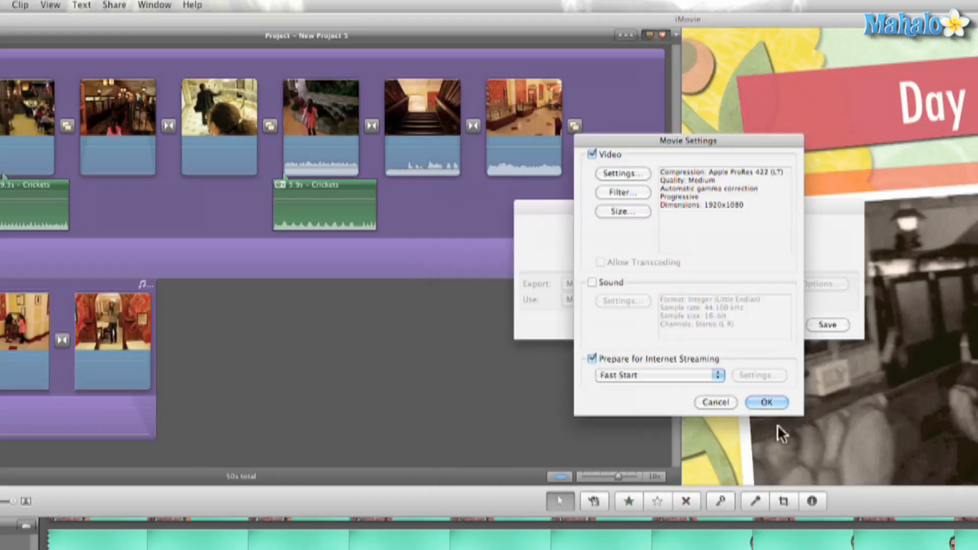
click(766, 402)
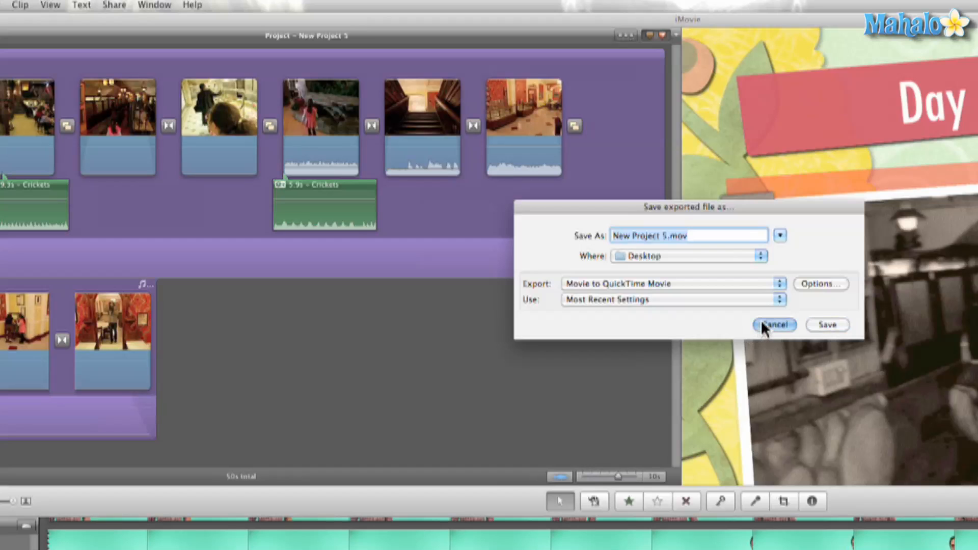
click(773, 324)
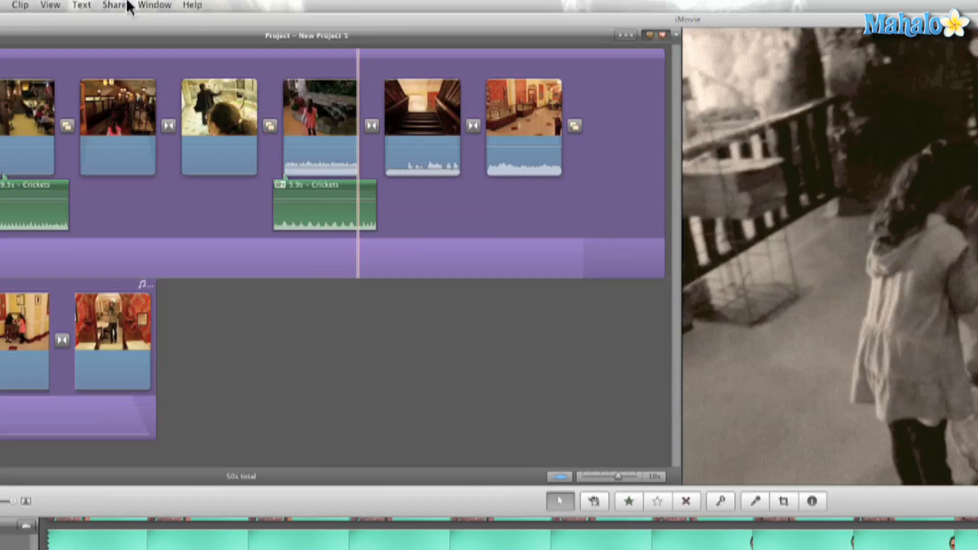
click(113, 5)
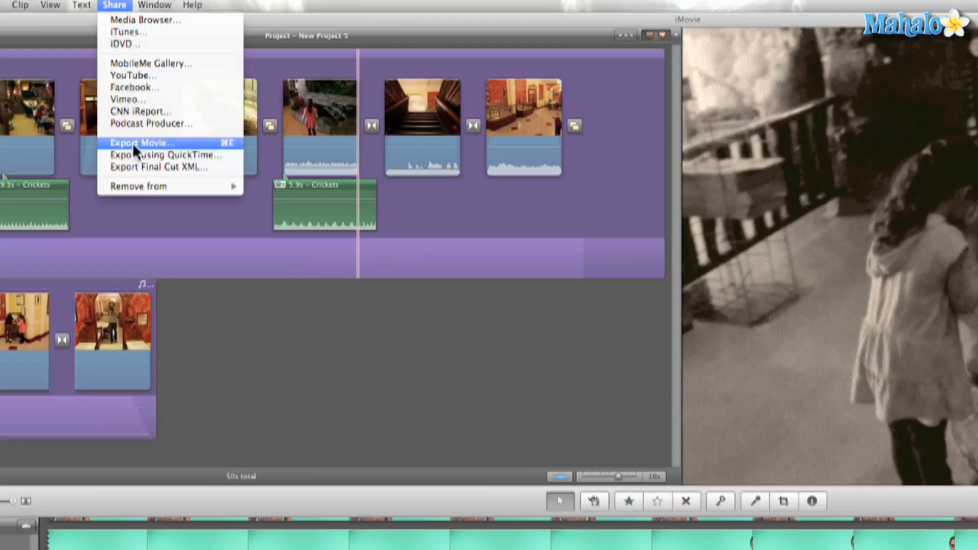
- Export the movie at Medium 640x360 size to the Desktop, named '11cliftons'
click(139, 142)
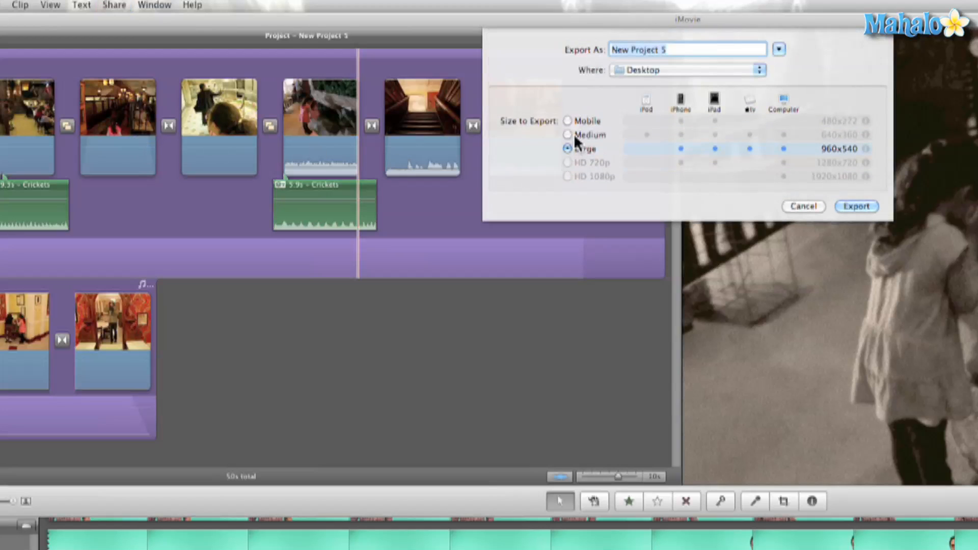
click(567, 134)
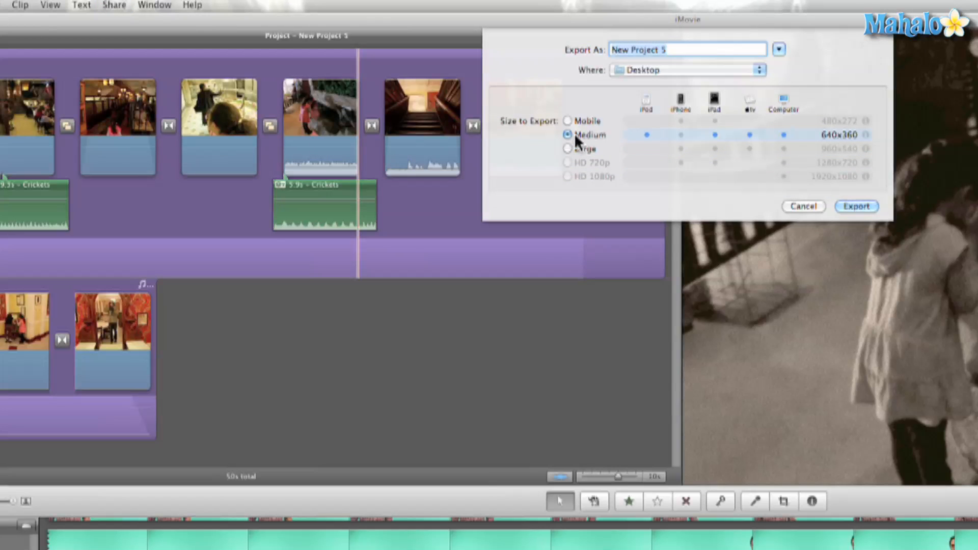
mouse_move(694, 163)
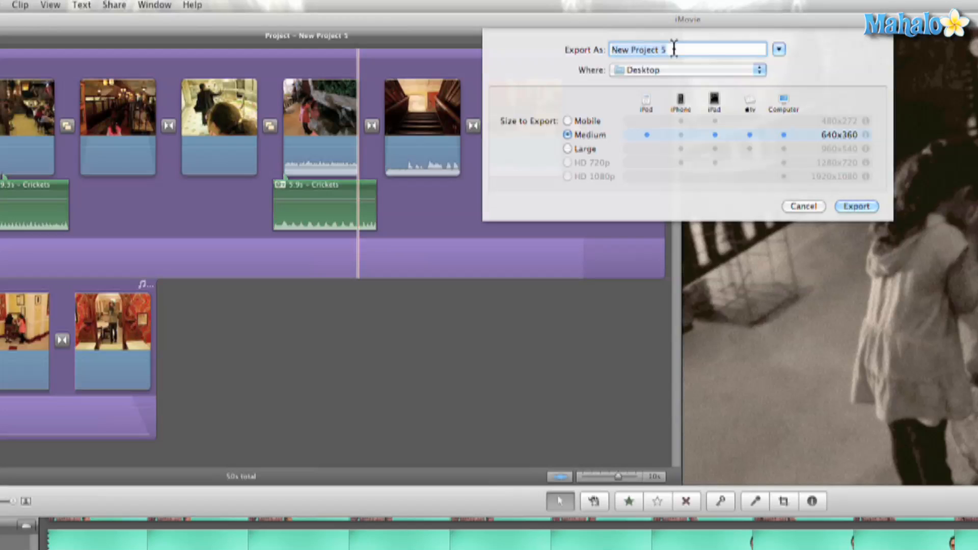
text(clifto)
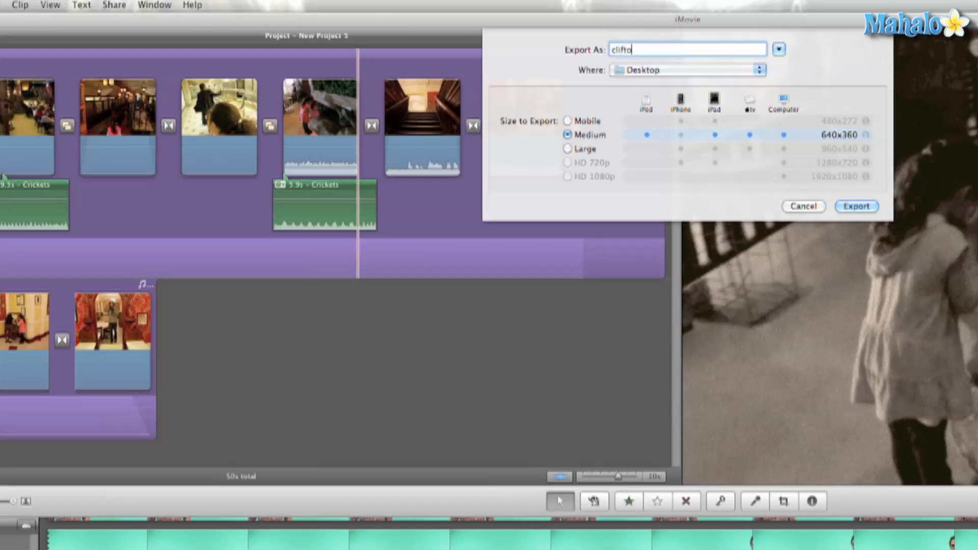
text(ns)
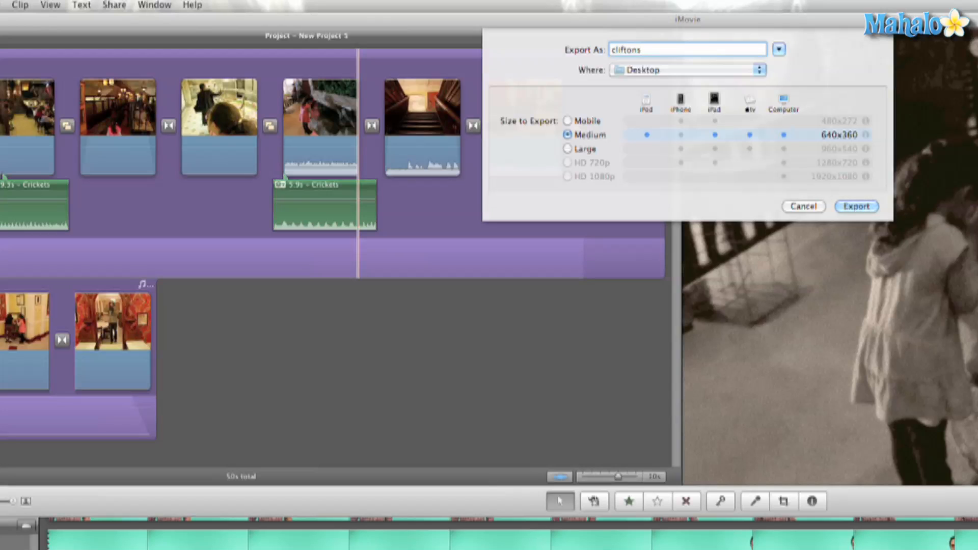
click(614, 50)
text(11)
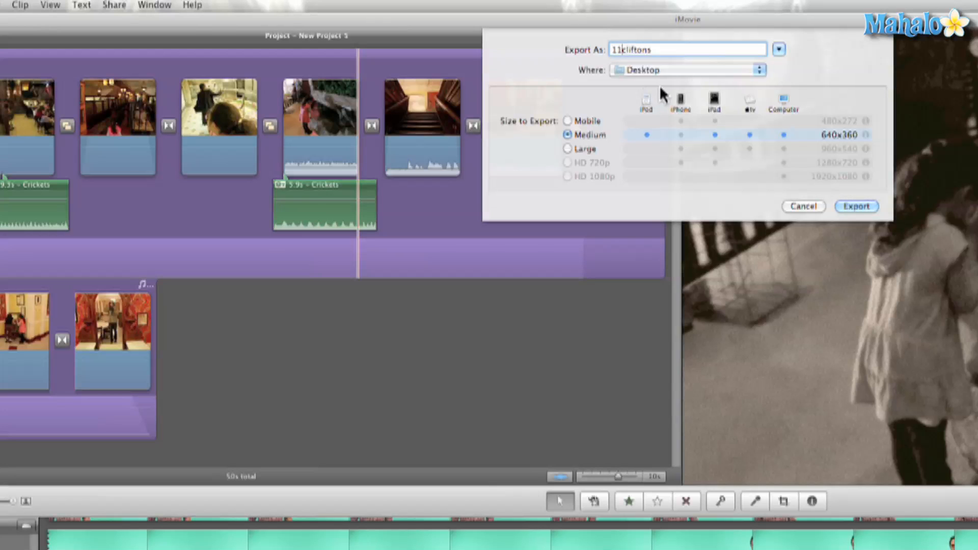
mouse_move(755, 125)
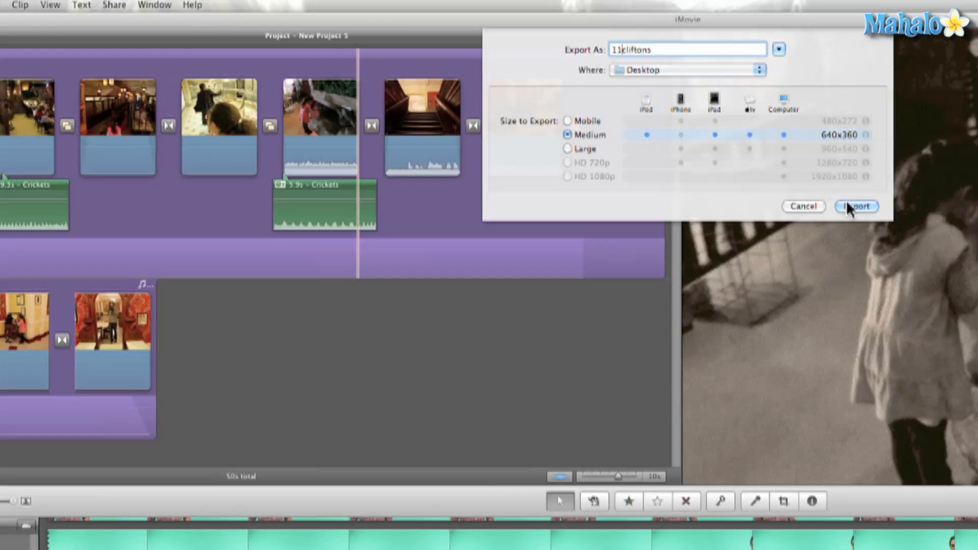
click(856, 206)
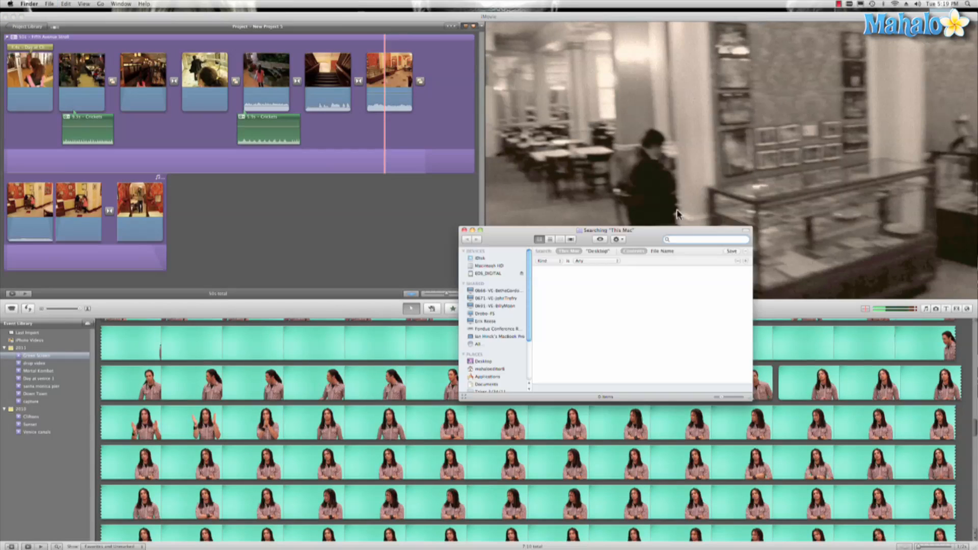
- Search Finder for '11cl', select 11cliftons.m4v and preview it in Quick Look
text(11cl)
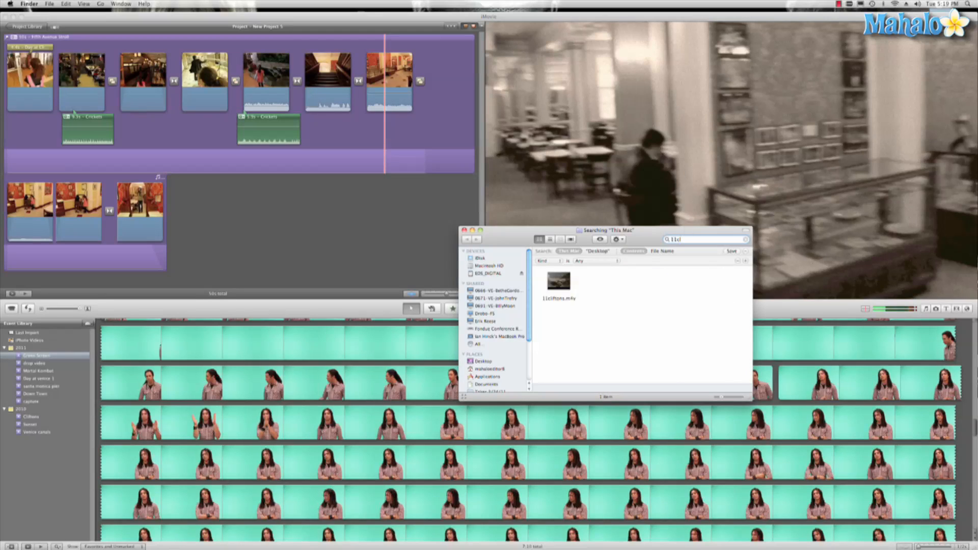
click(558, 281)
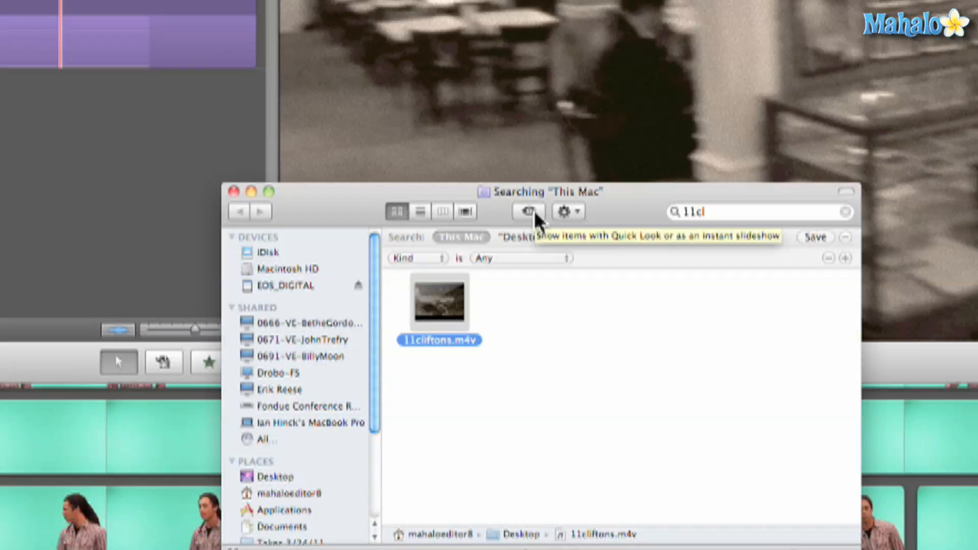
click(526, 211)
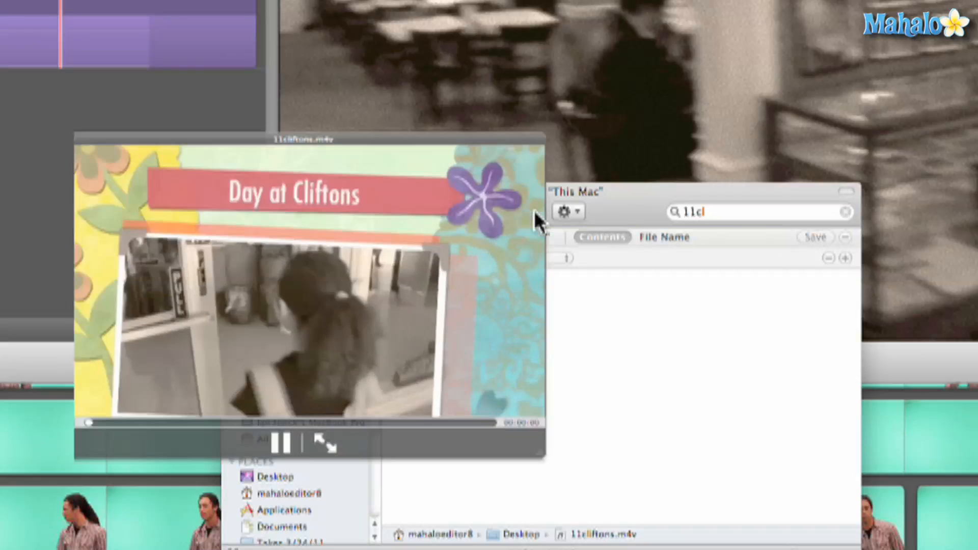